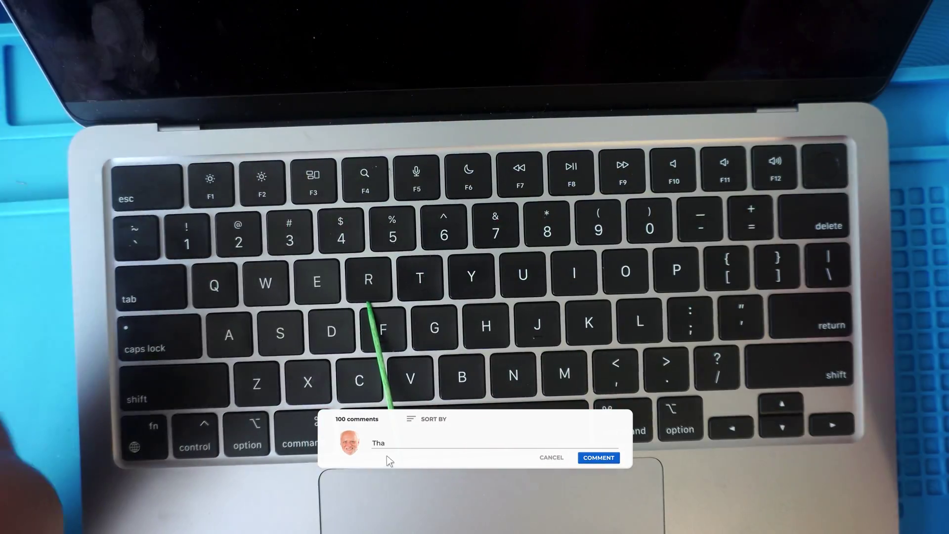
pyautogui.write('nks for the helpful tutorial Eric !')
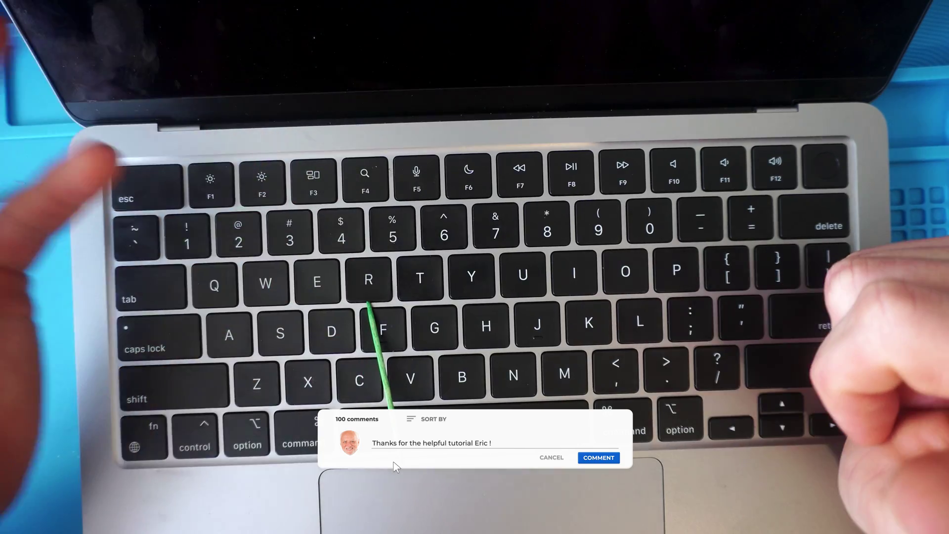